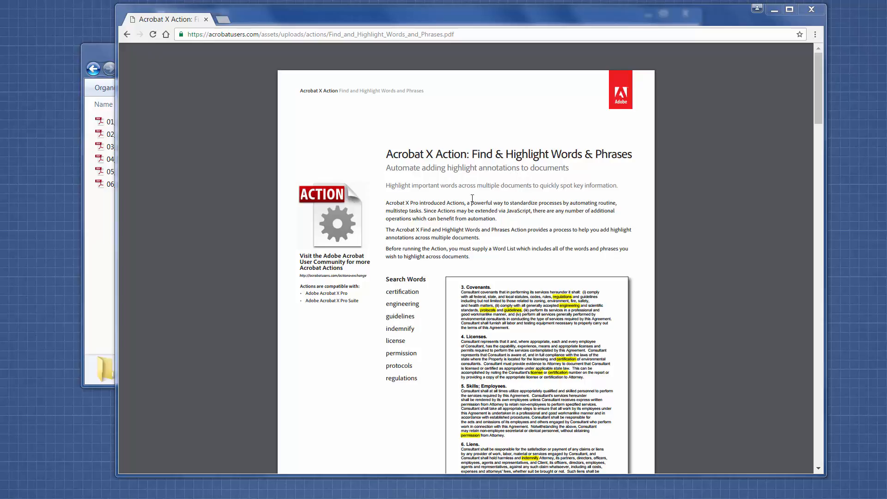
{"action": "mouse_move", "coordinate": [415, 412]}
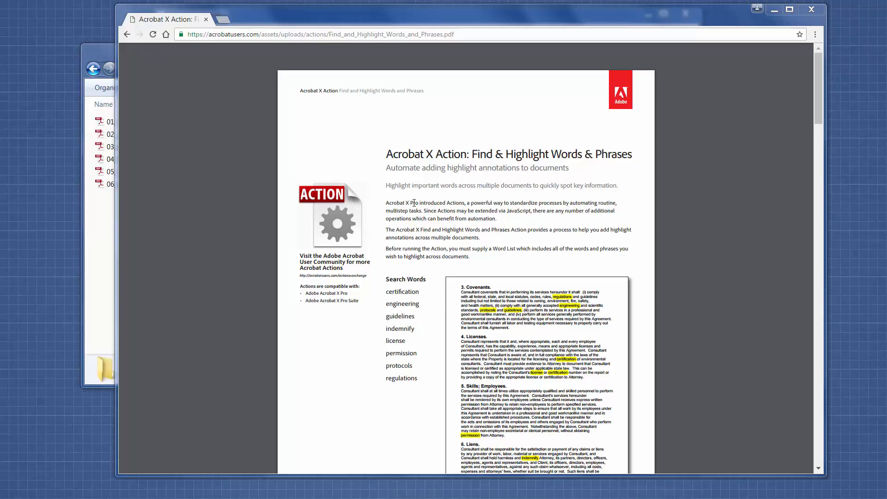
{"action": "mouse_move", "coordinate": [459, 170]}
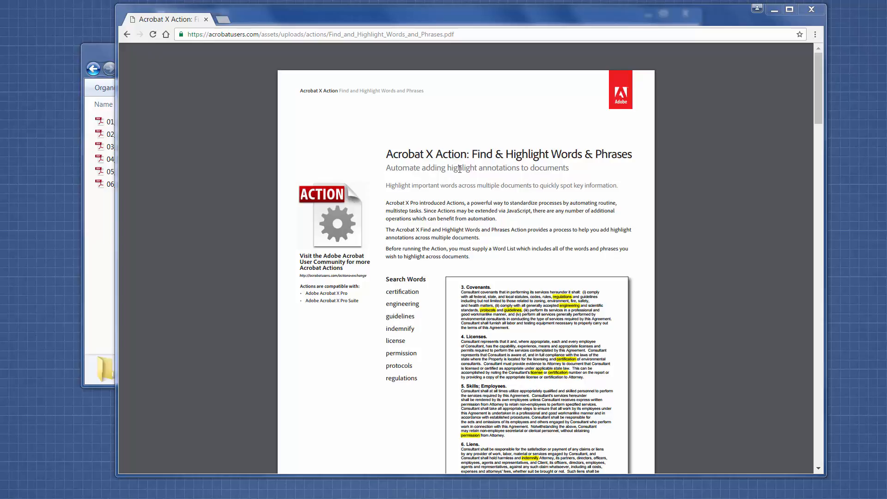
{"action": "mouse_move", "coordinate": [434, 162]}
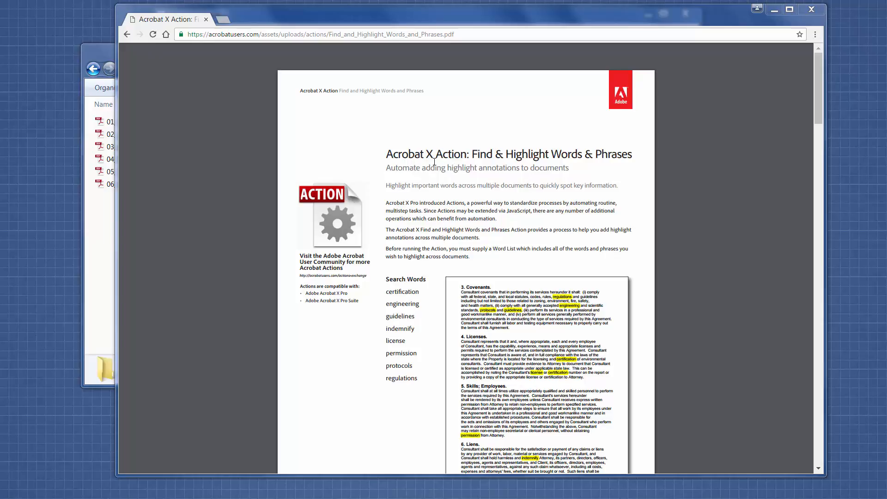
{"action": "mouse_move", "coordinate": [450, 202]}
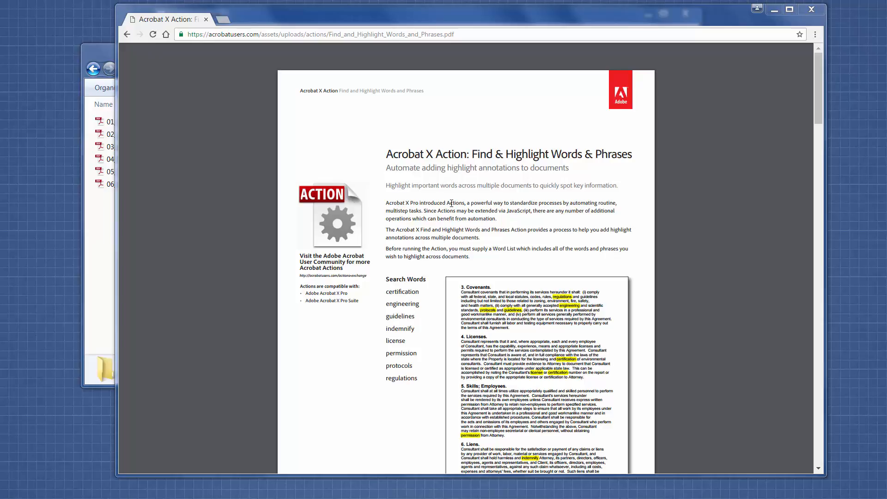
{"action": "mouse_move", "coordinate": [806, 123]}
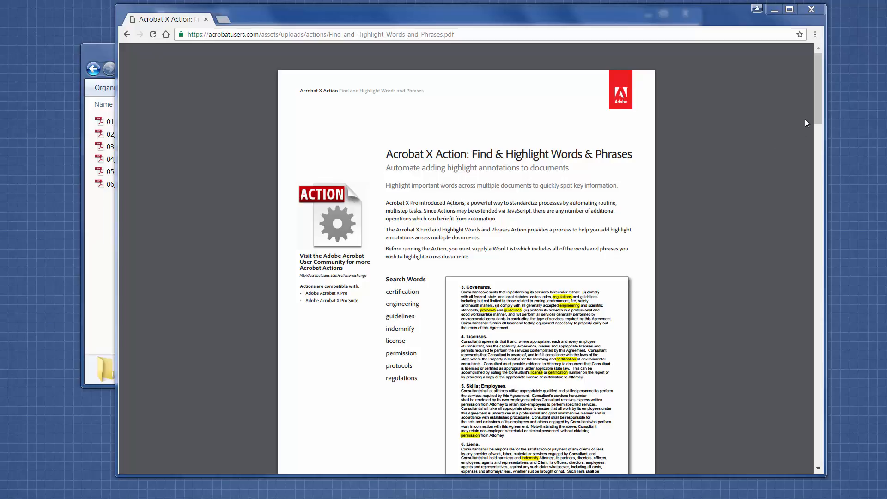
Scroll through the PDFs folder listing of the six PDF files in Windows Explorer.
{"action": "scroll", "scroll_direction": "down", "scroll_amount": 3}
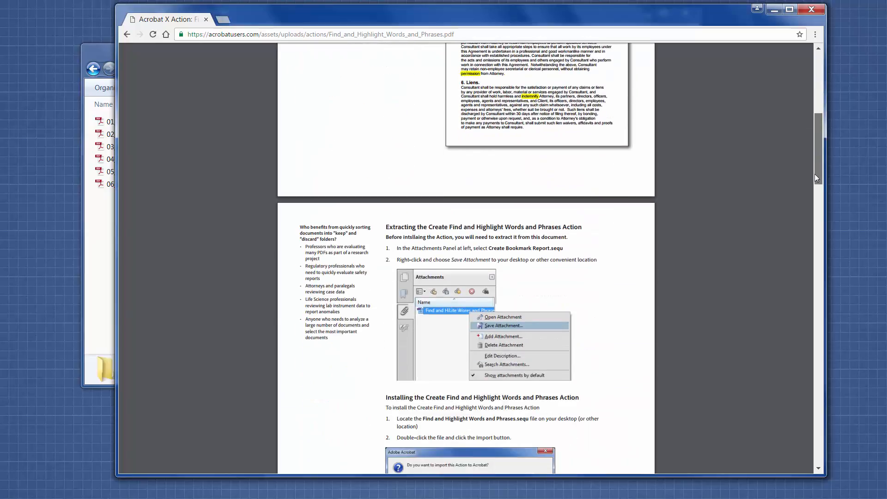
{"action": "scroll", "scroll_direction": "down", "scroll_amount": 3}
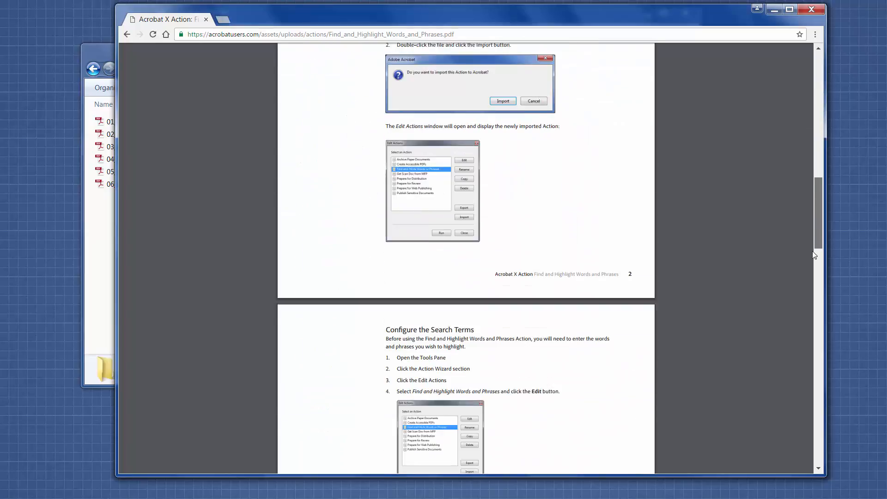
{"action": "scroll", "scroll_direction": "down", "scroll_amount": 3}
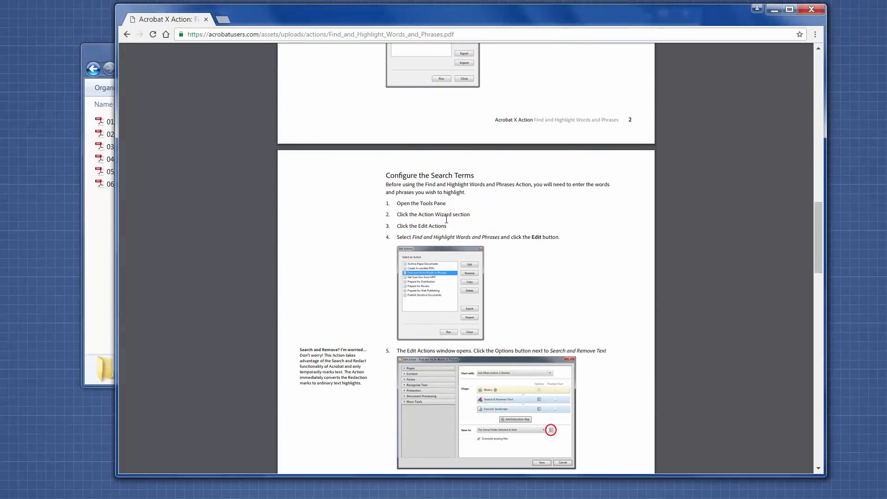
{"action": "mouse_move", "coordinate": [540, 285]}
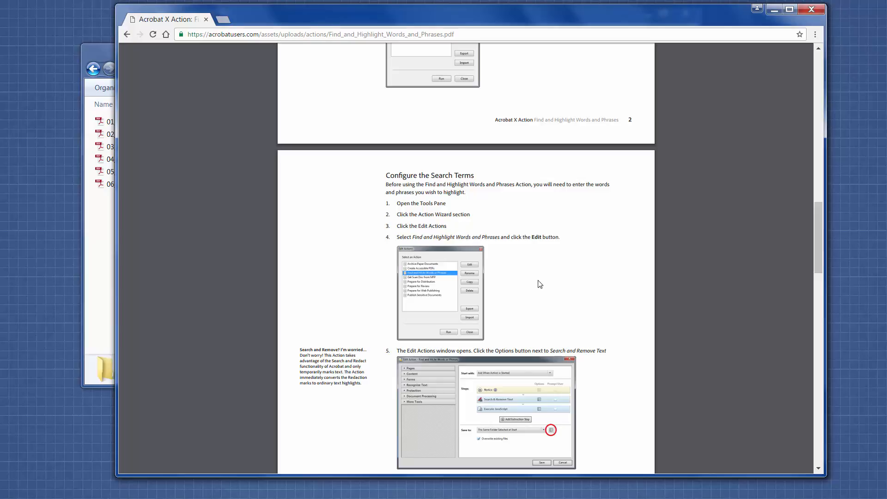
{"action": "mouse_move", "coordinate": [535, 275]}
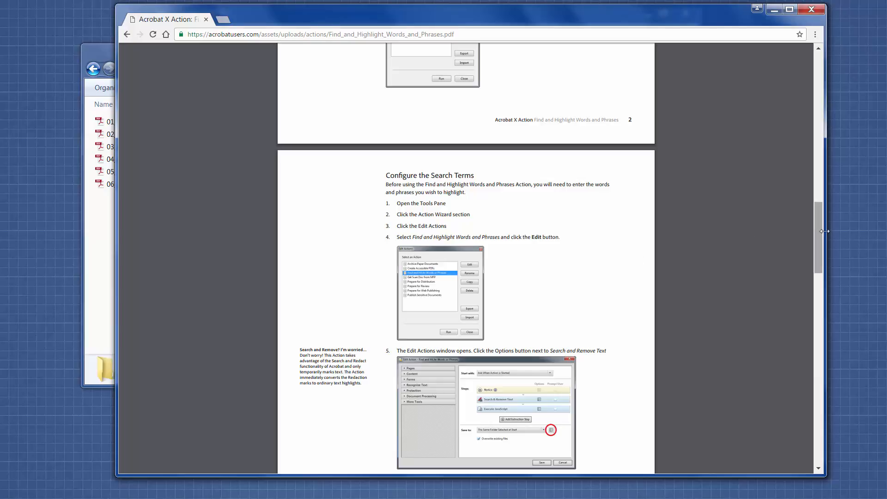
{"action": "scroll", "scroll_direction": "down", "scroll_amount": 3}
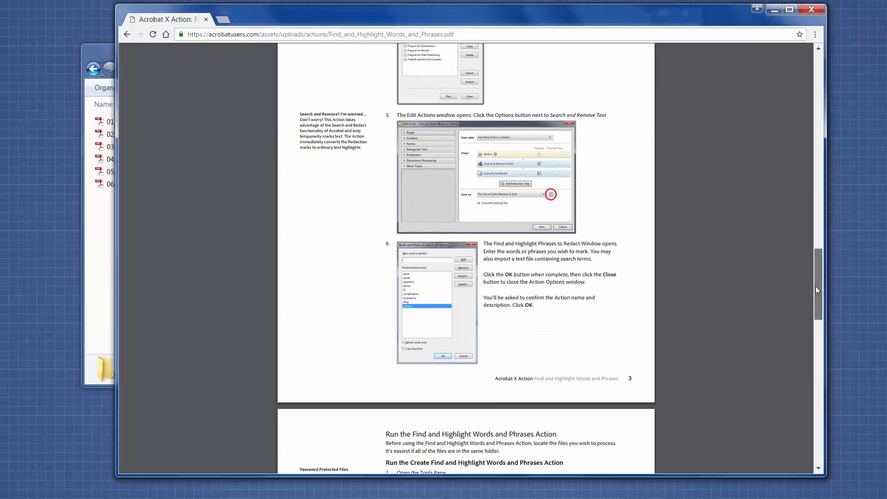
{"action": "scroll", "scroll_direction": "down", "scroll_amount": 3}
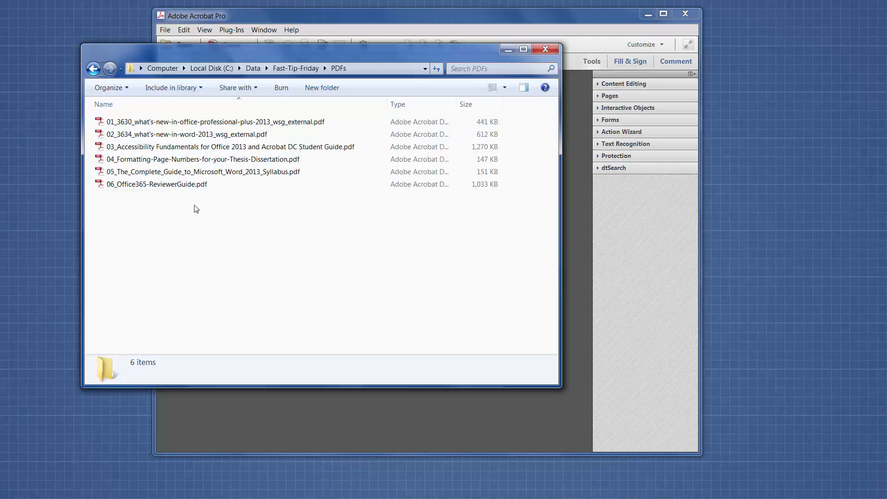
{"action": "mouse_move", "coordinate": [211, 208]}
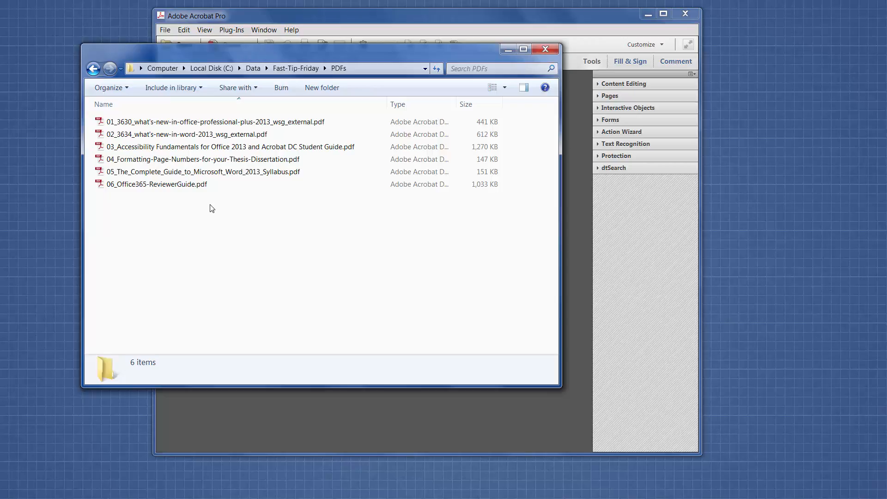
{"action": "mouse_move", "coordinate": [279, 207]}
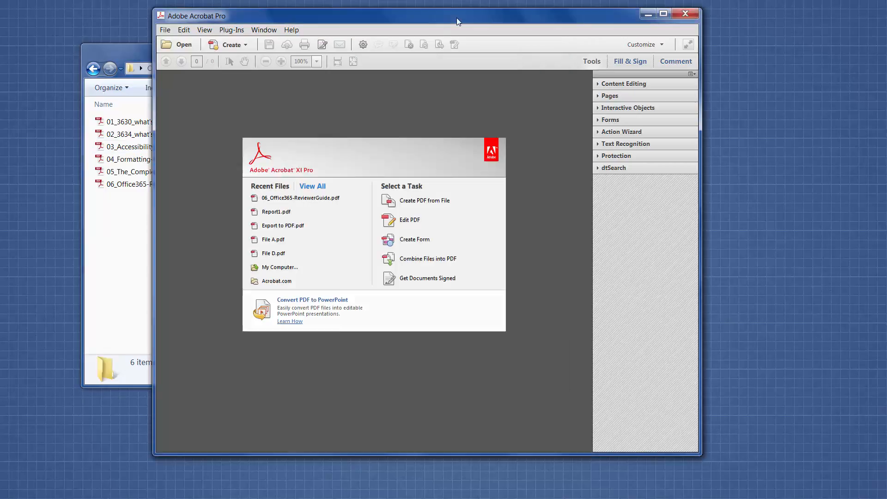
{"action": "mouse_move", "coordinate": [512, 148]}
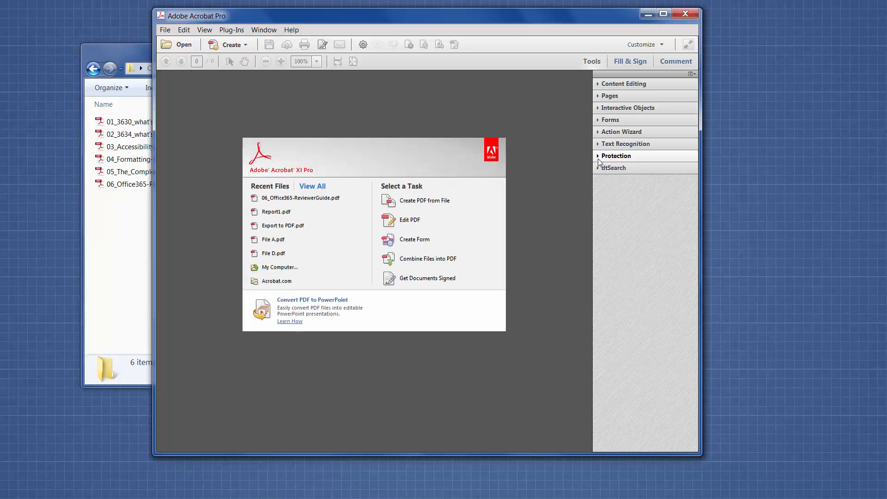
{"action": "mouse_move", "coordinate": [601, 134]}
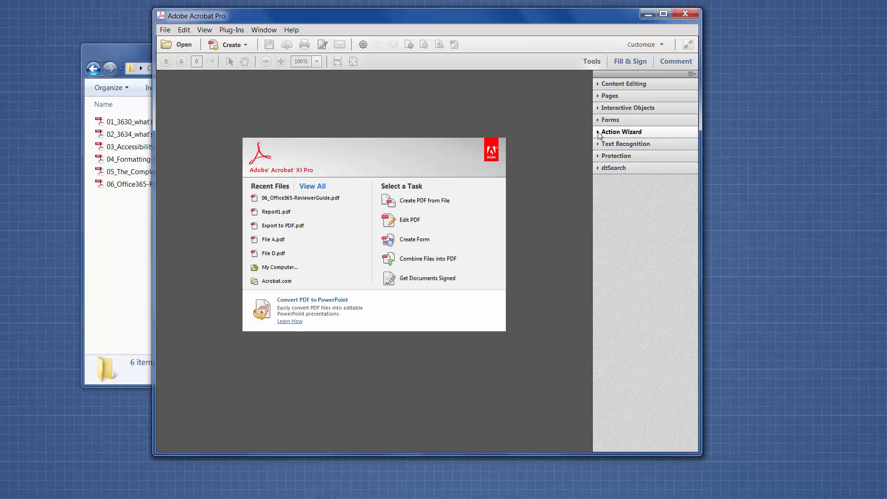
Show the Manage Actions list of seven saved actions from the Action Wizard pane.
{"action": "left_click", "coordinate": [623, 131]}
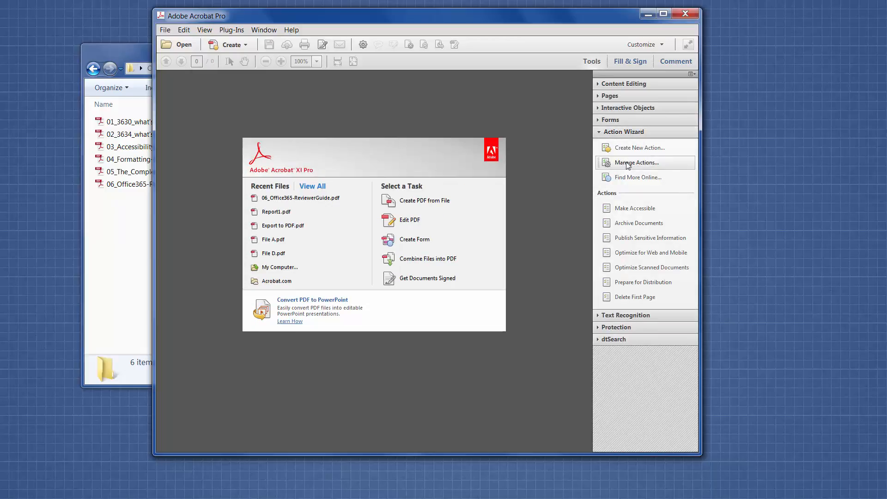
{"action": "left_click", "coordinate": [636, 163]}
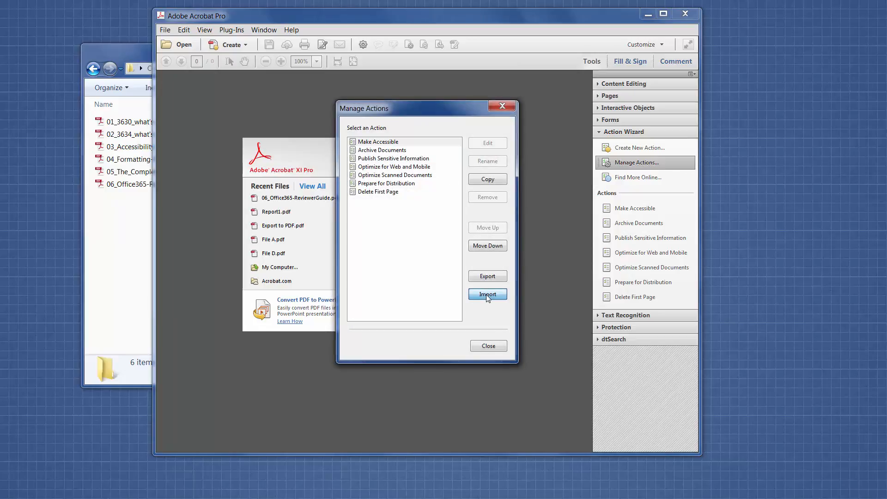
Import the Search and Highlight action file from the Fast-Tip-Friday folder, accepting its JavaScript warning.
{"action": "left_click", "coordinate": [488, 295]}
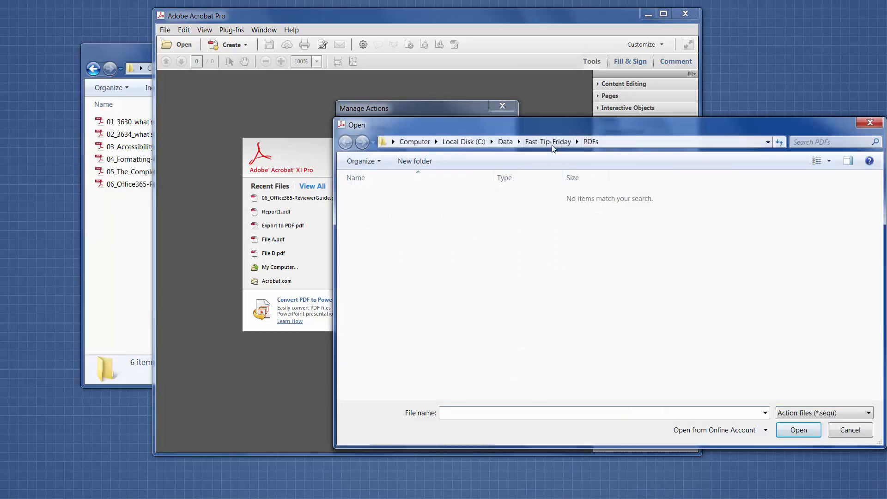
{"action": "left_click", "coordinate": [548, 141]}
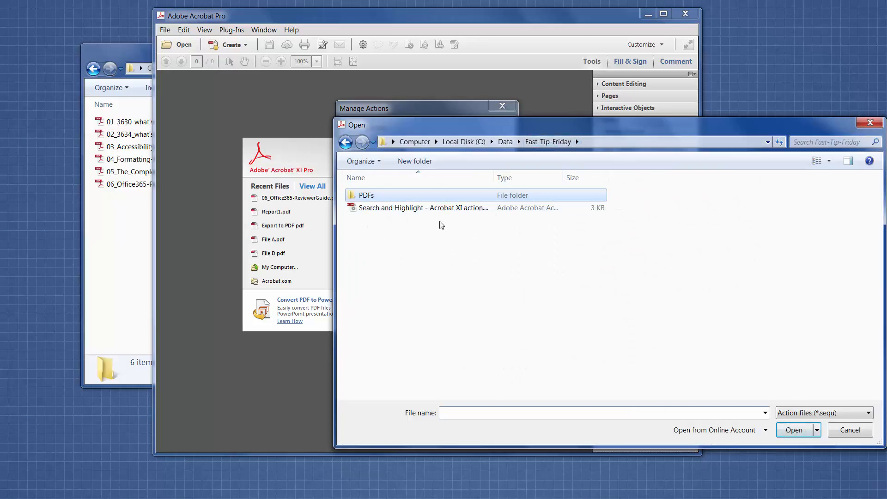
{"action": "left_click", "coordinate": [423, 207]}
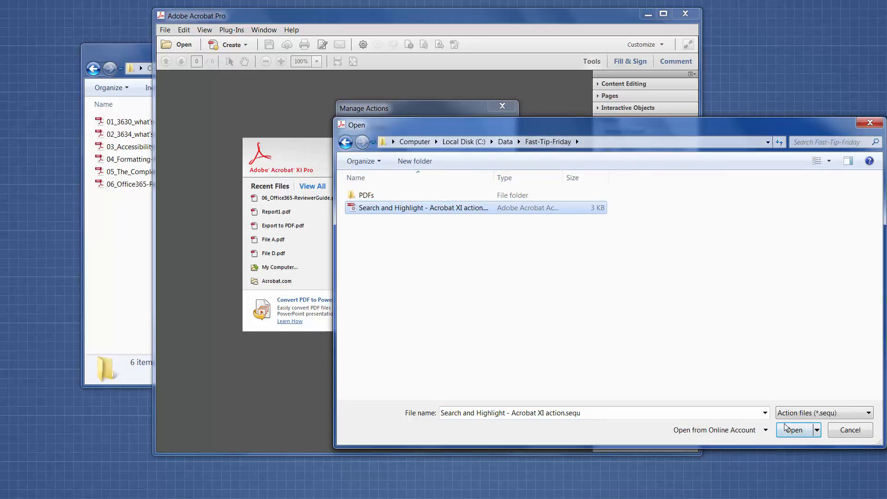
{"action": "left_click", "coordinate": [793, 430]}
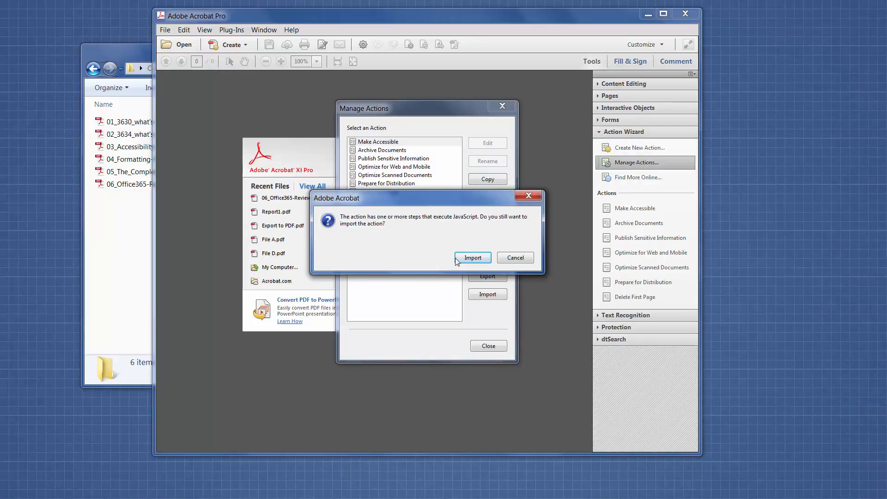
{"action": "left_click", "coordinate": [472, 256]}
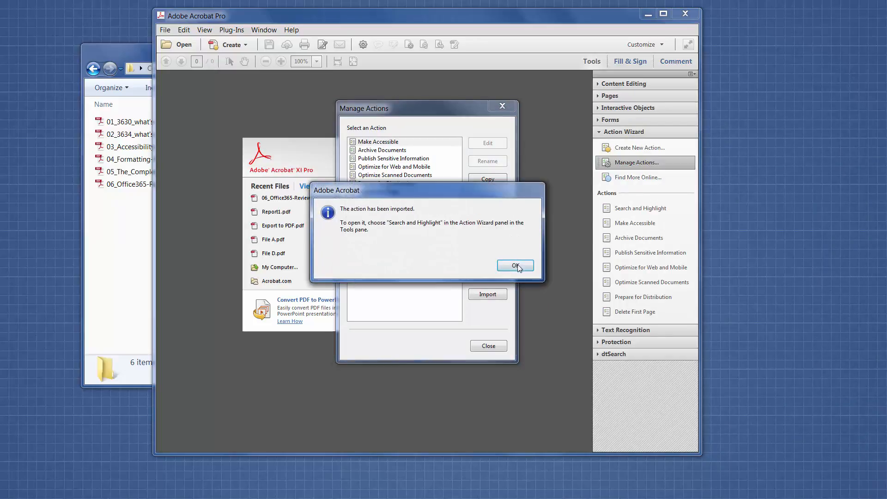
{"action": "left_click", "coordinate": [515, 266]}
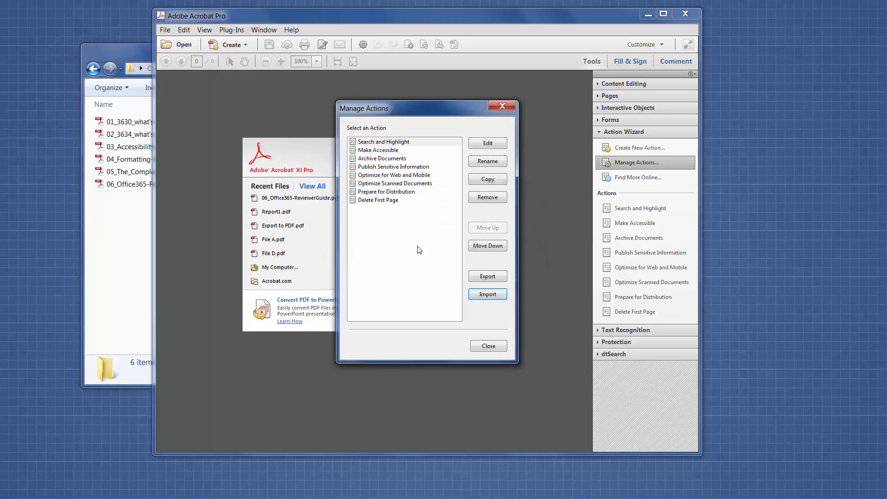
{"action": "mouse_move", "coordinate": [416, 146]}
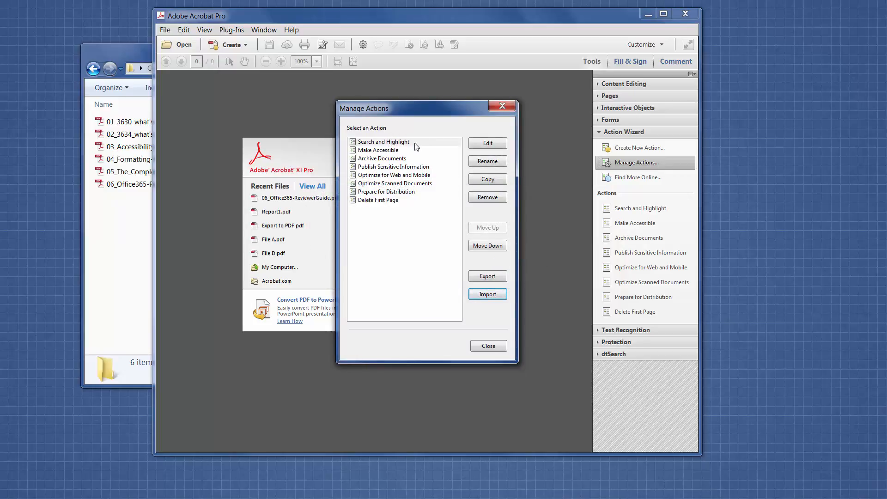
{"action": "mouse_move", "coordinate": [429, 147]}
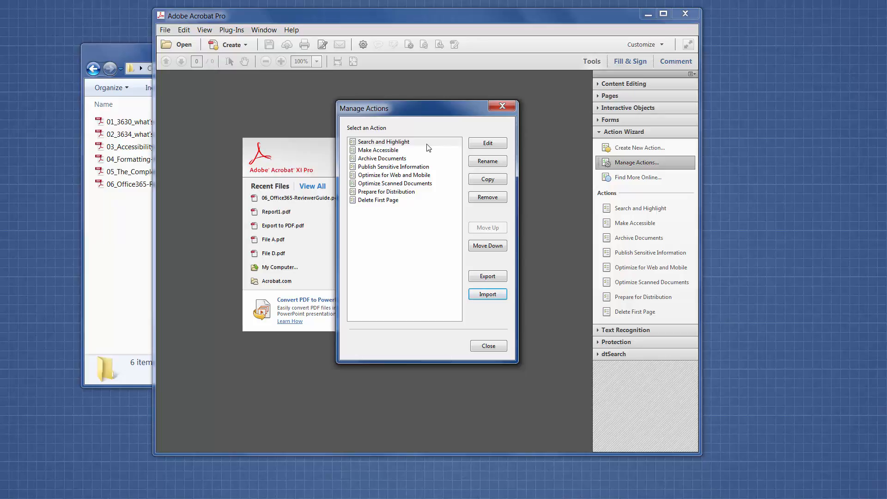
Bring up Search and Highlight for editing with its Search & Remove Text, Execute JavaScript and Save steps.
{"action": "left_click", "coordinate": [488, 143]}
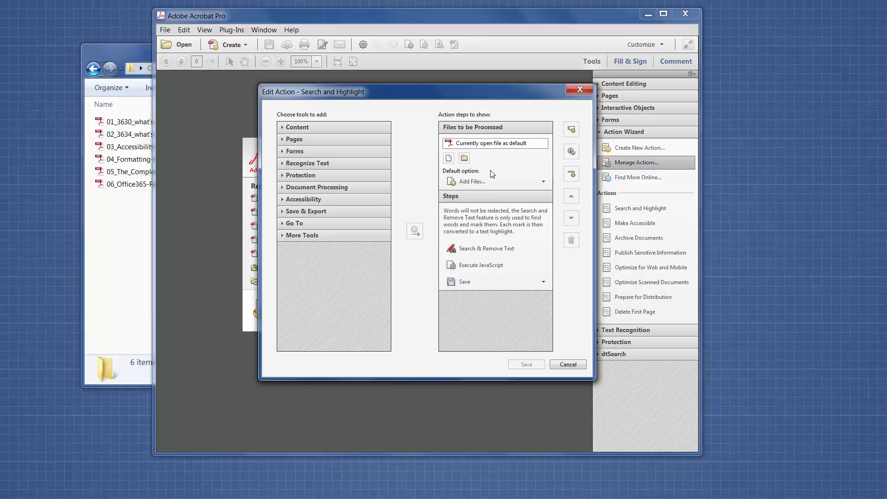
{"action": "mouse_move", "coordinate": [487, 213]}
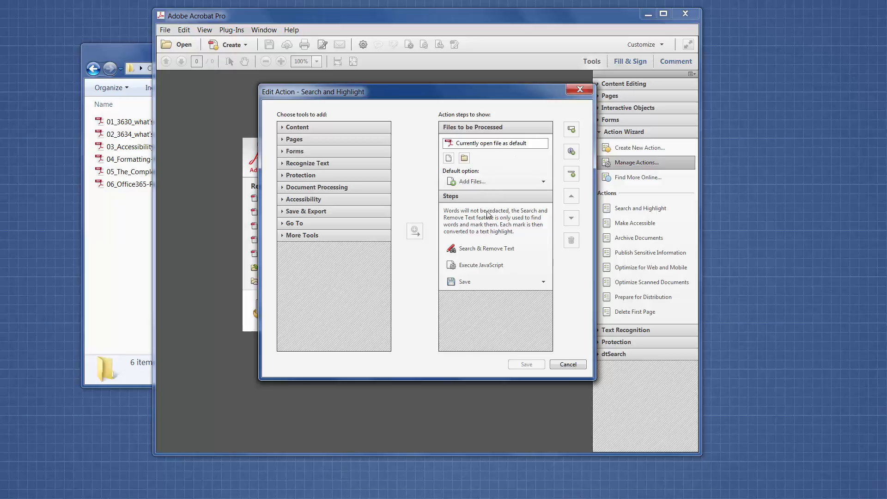
{"action": "mouse_move", "coordinate": [510, 234]}
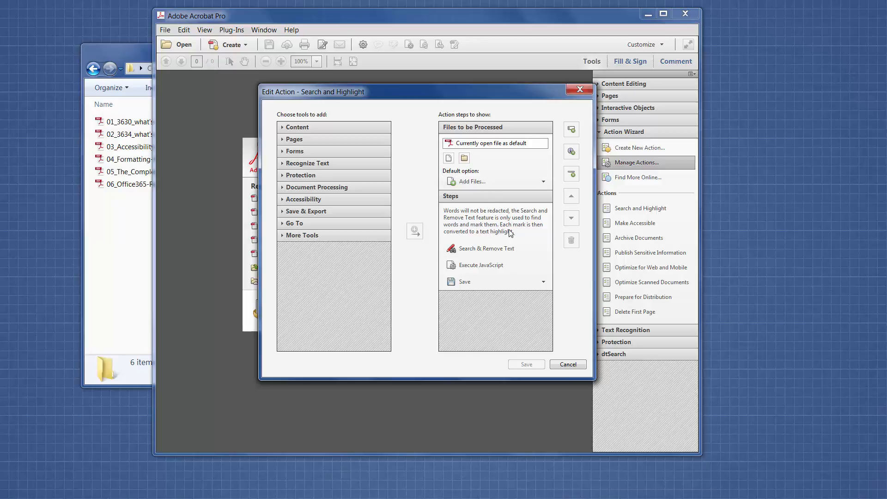
{"action": "mouse_move", "coordinate": [490, 231]}
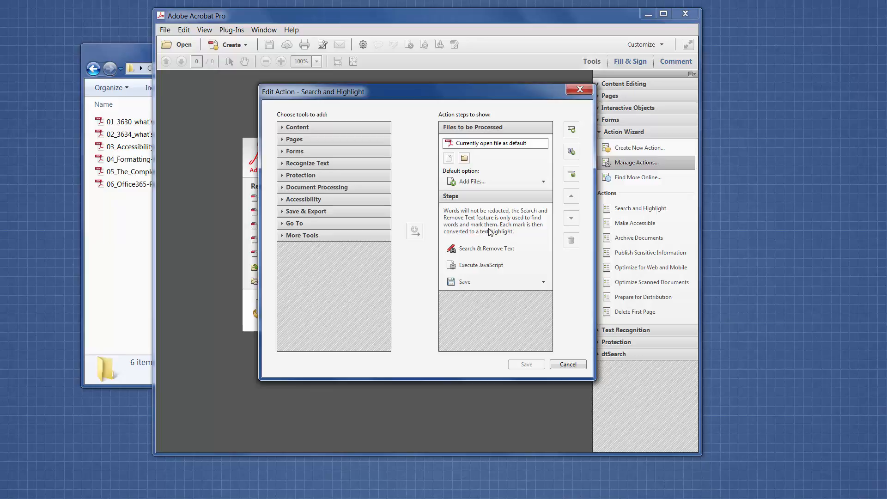
{"action": "mouse_move", "coordinate": [472, 225]}
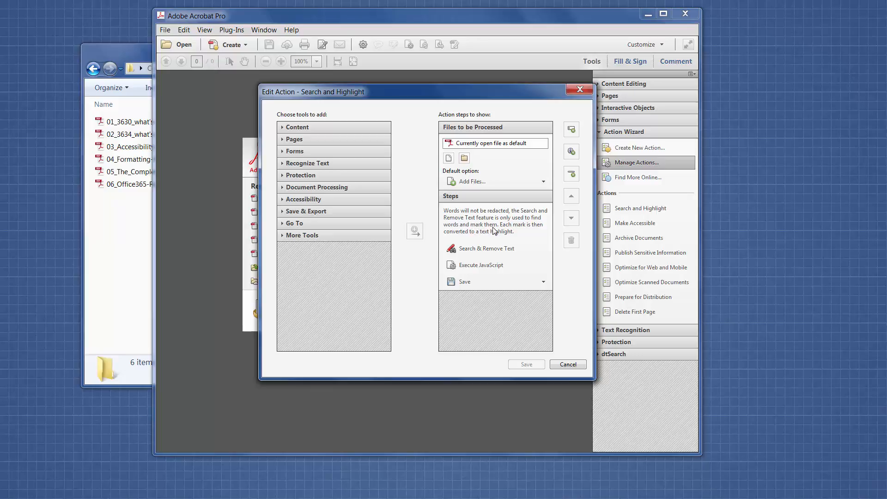
{"action": "mouse_move", "coordinate": [492, 234]}
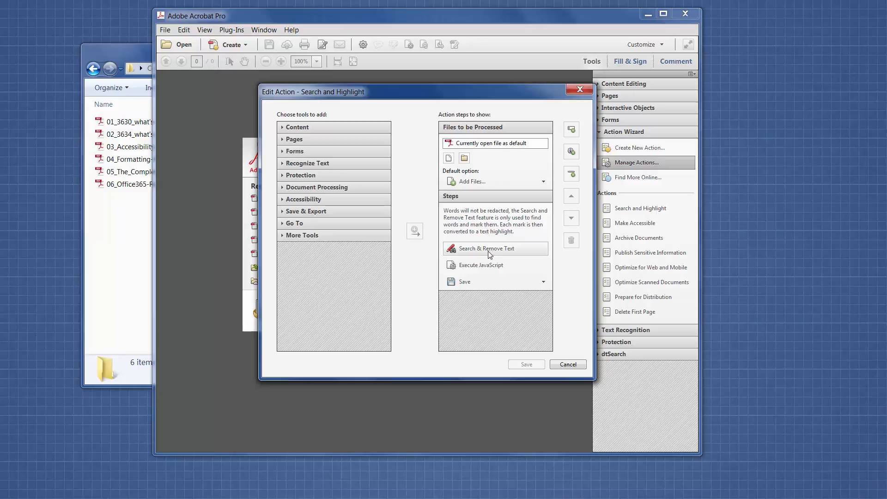
{"action": "mouse_move", "coordinate": [492, 253]}
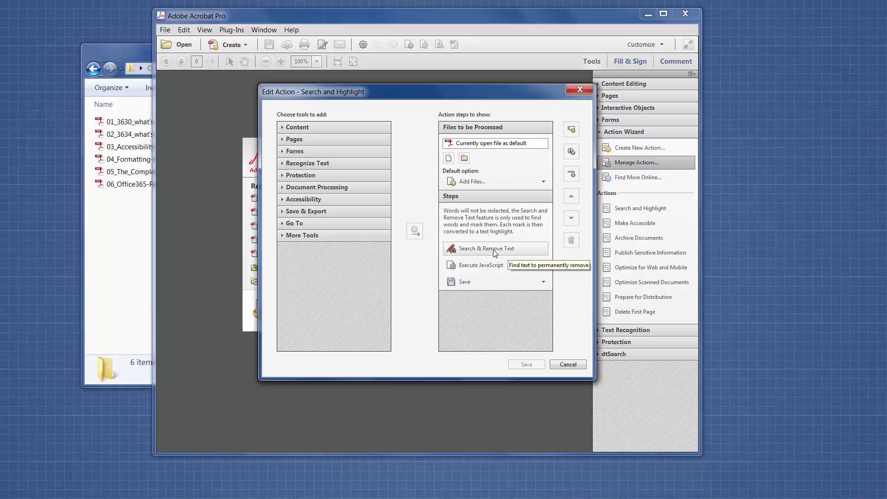
{"action": "mouse_move", "coordinate": [490, 251]}
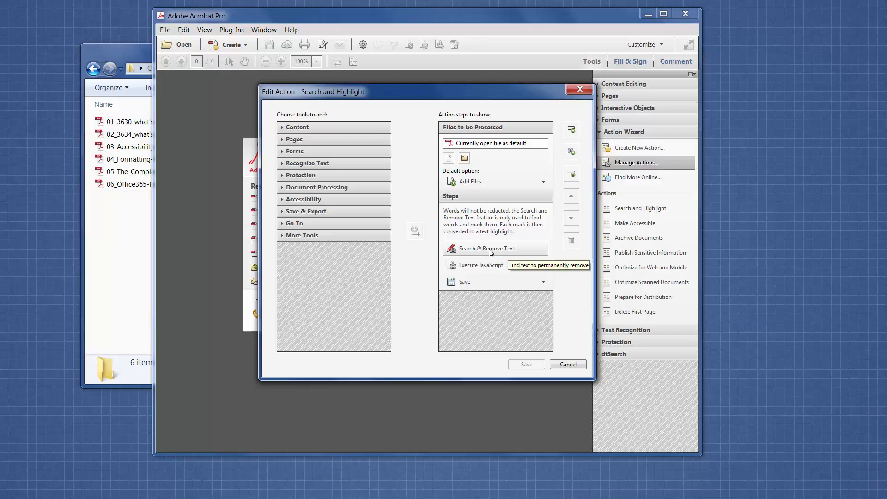
Load the eleven search words from search-terms.txt into the Search & Remove Text step and confirm.
{"action": "left_click", "coordinate": [486, 249]}
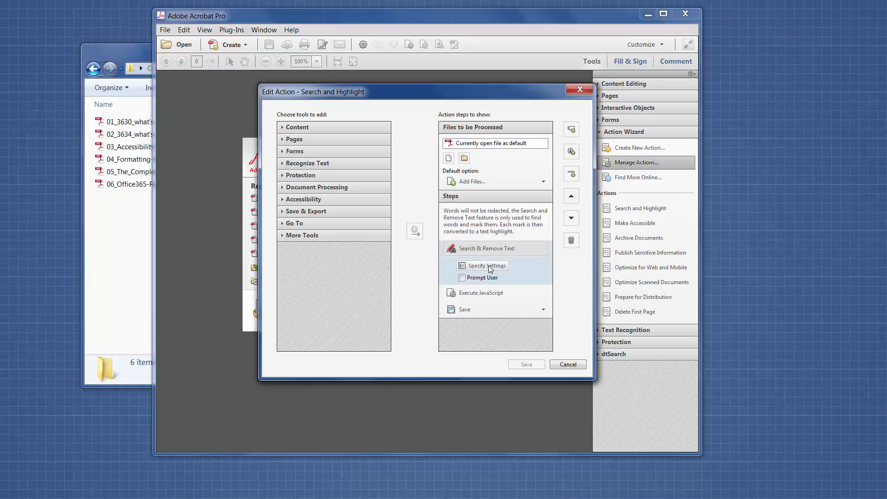
{"action": "left_click", "coordinate": [482, 266]}
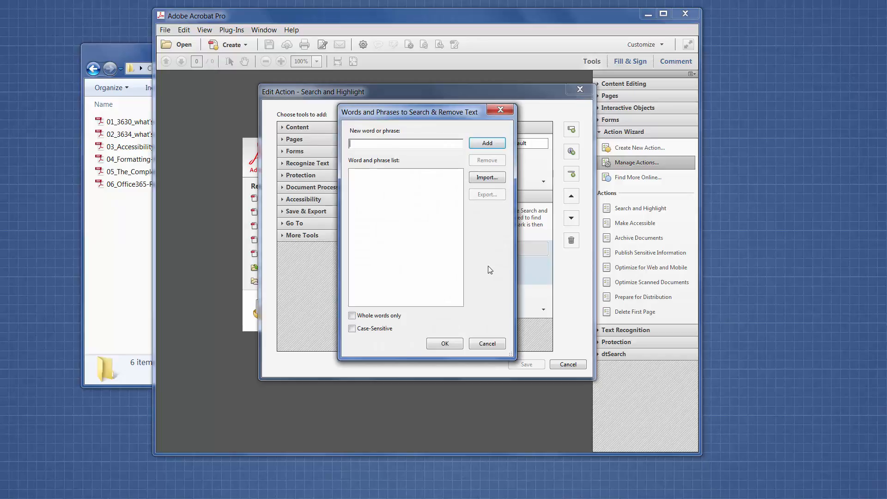
{"action": "mouse_move", "coordinate": [391, 235]}
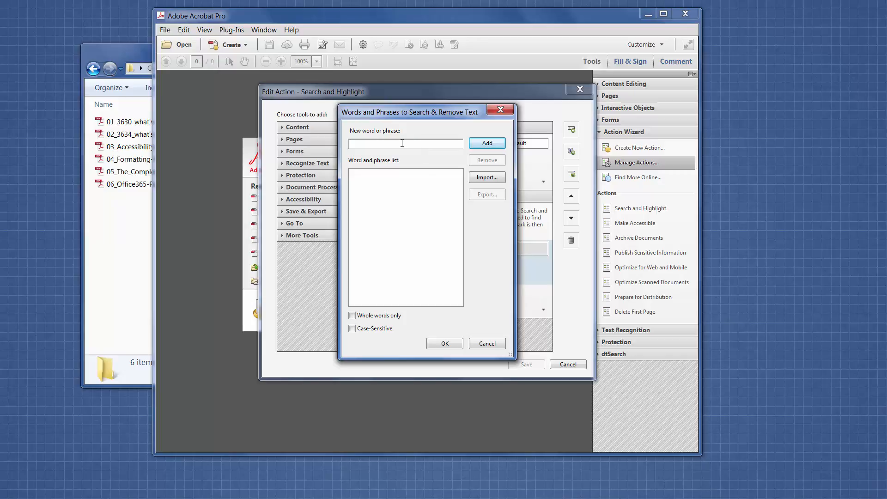
{"action": "mouse_move", "coordinate": [435, 169]}
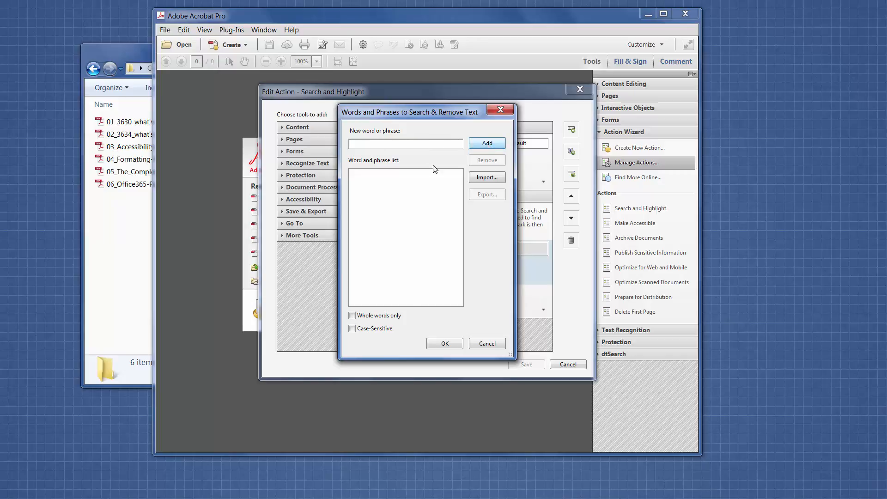
{"action": "mouse_move", "coordinate": [487, 177]}
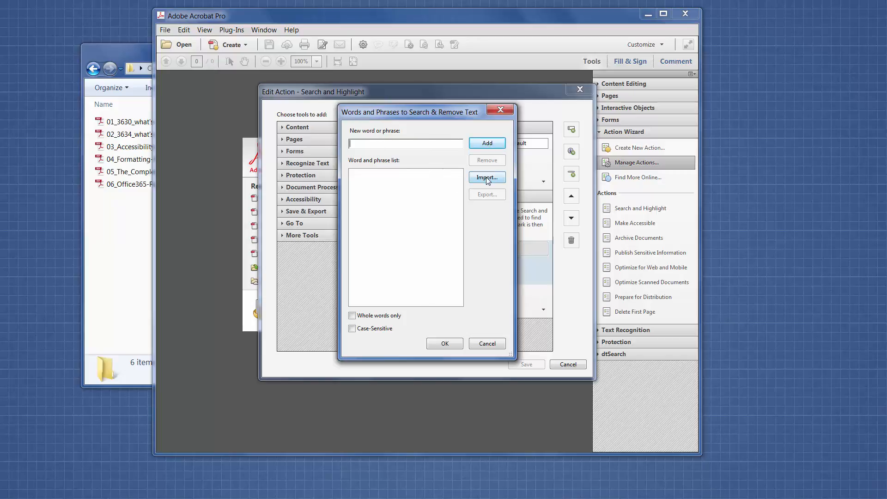
{"action": "left_click", "coordinate": [487, 177]}
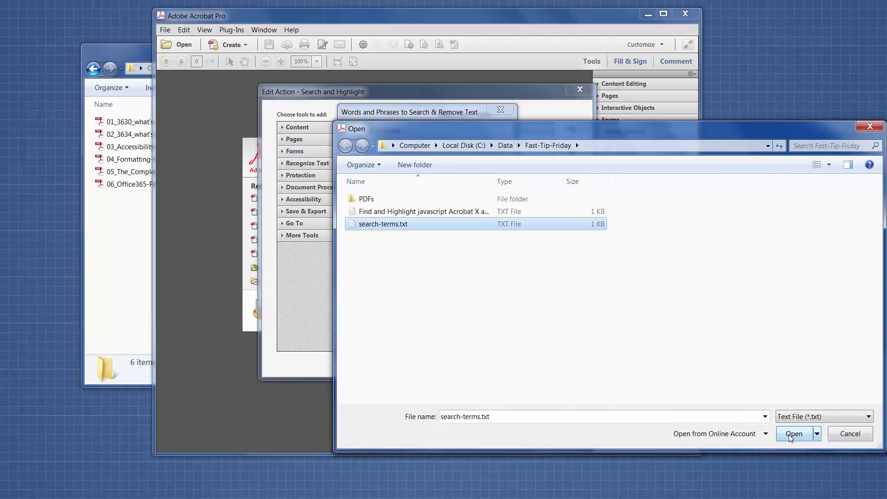
{"action": "left_click", "coordinate": [794, 433]}
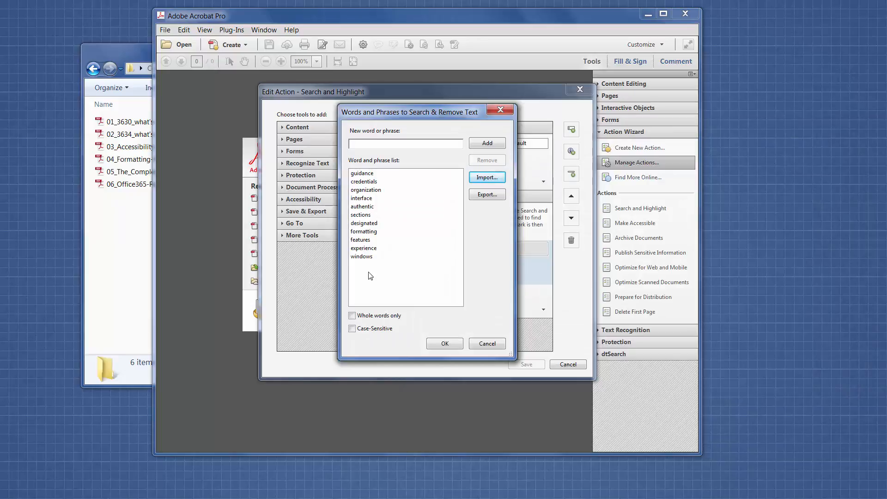
{"action": "mouse_move", "coordinate": [433, 295]}
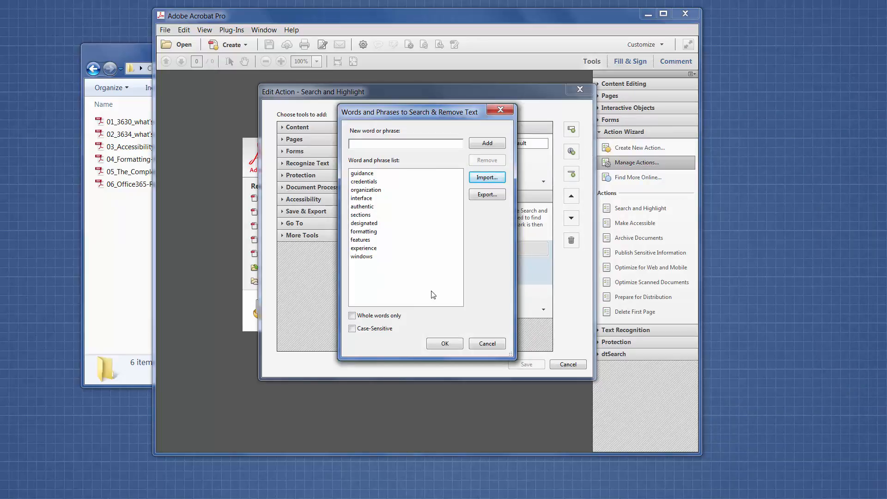
{"action": "left_click", "coordinate": [445, 343]}
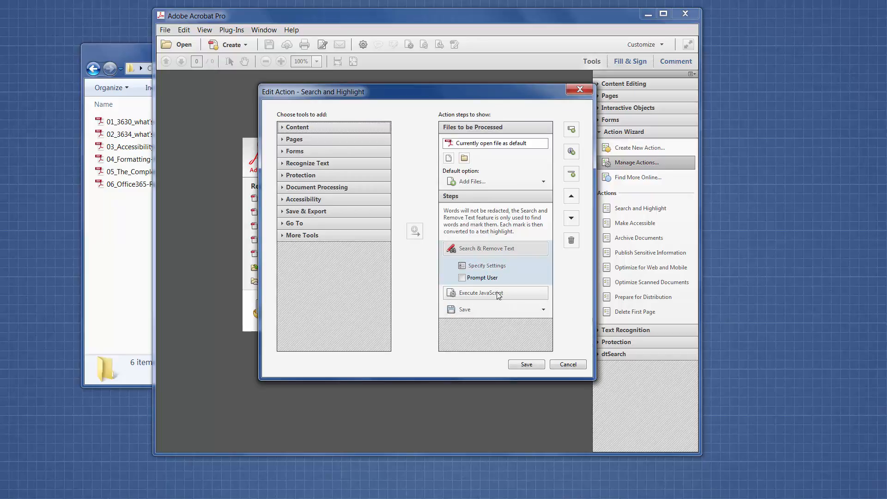
{"action": "mouse_move", "coordinate": [492, 295]}
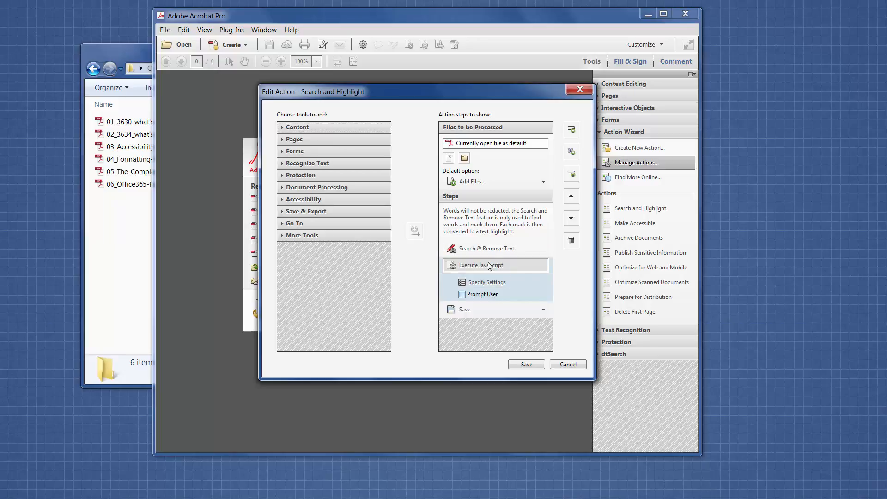
{"action": "left_click", "coordinate": [482, 282]}
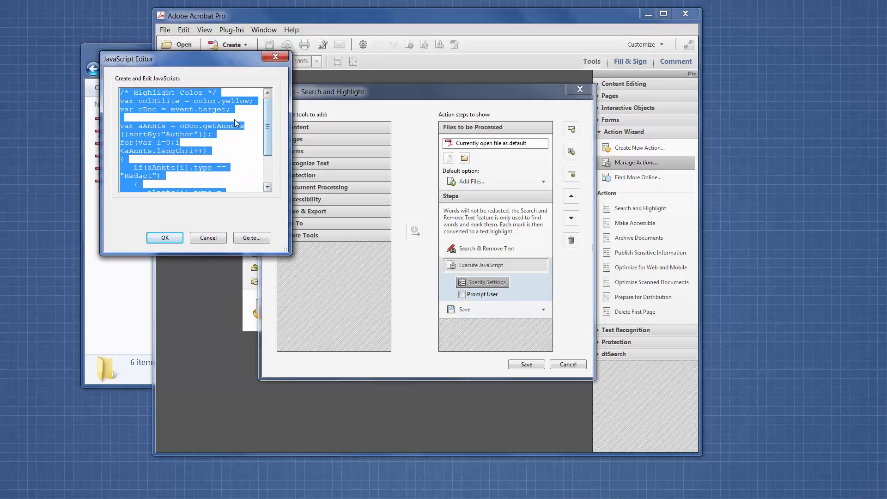
{"action": "double_click", "coordinate": [203, 101]}
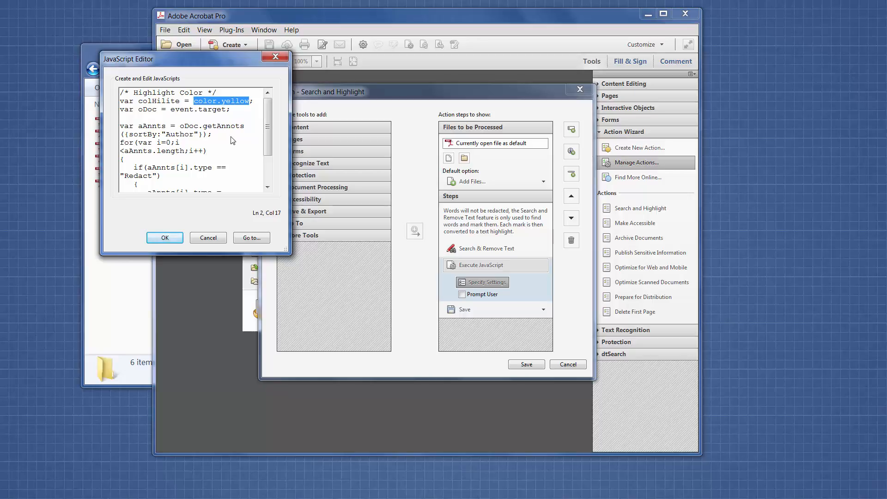
{"action": "mouse_move", "coordinate": [220, 140]}
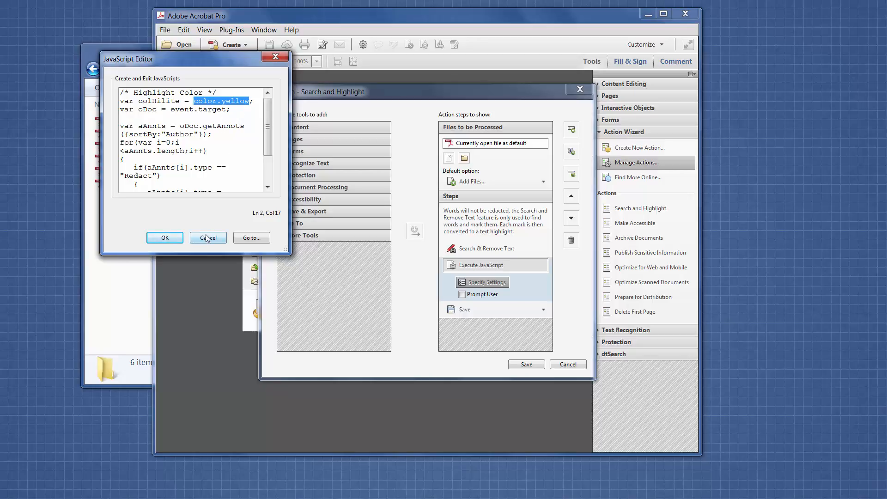
{"action": "left_click", "coordinate": [207, 238]}
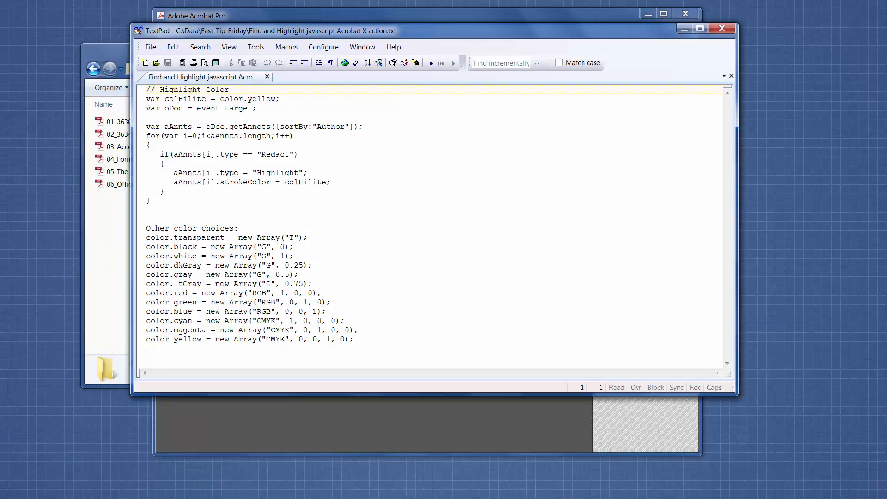
{"action": "mouse_move", "coordinate": [225, 237]}
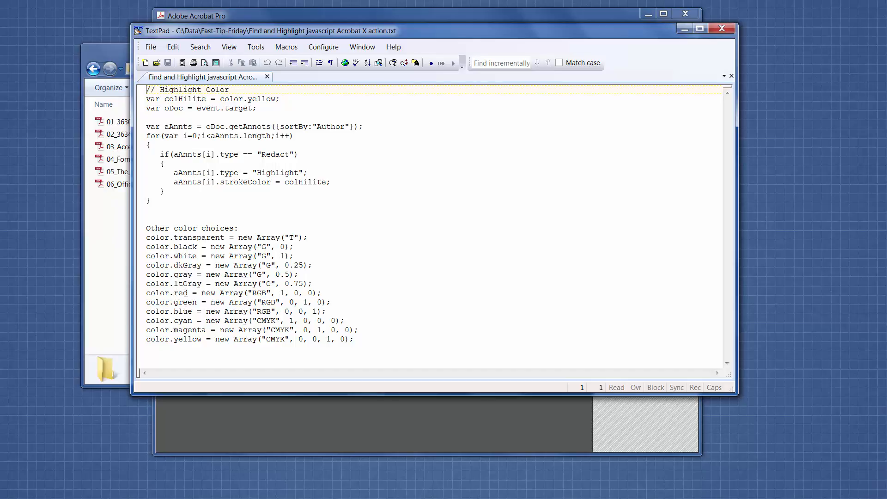
{"action": "mouse_move", "coordinate": [193, 339]}
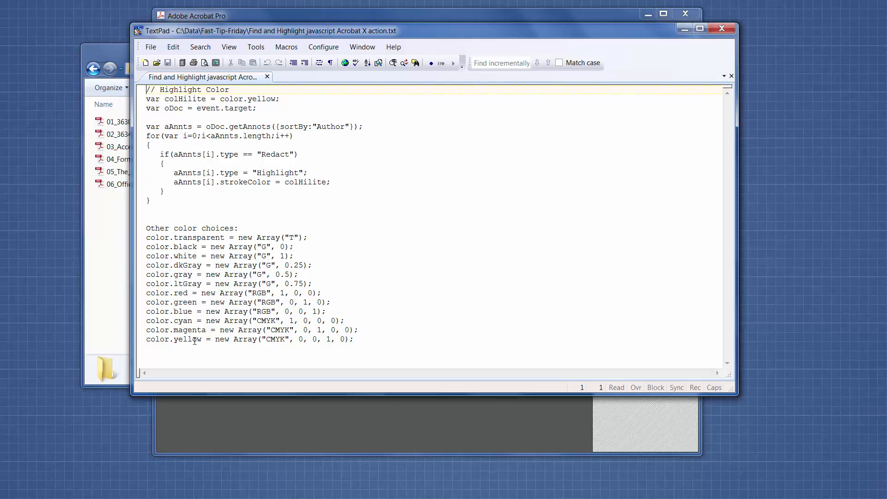
{"action": "mouse_move", "coordinate": [704, 54]}
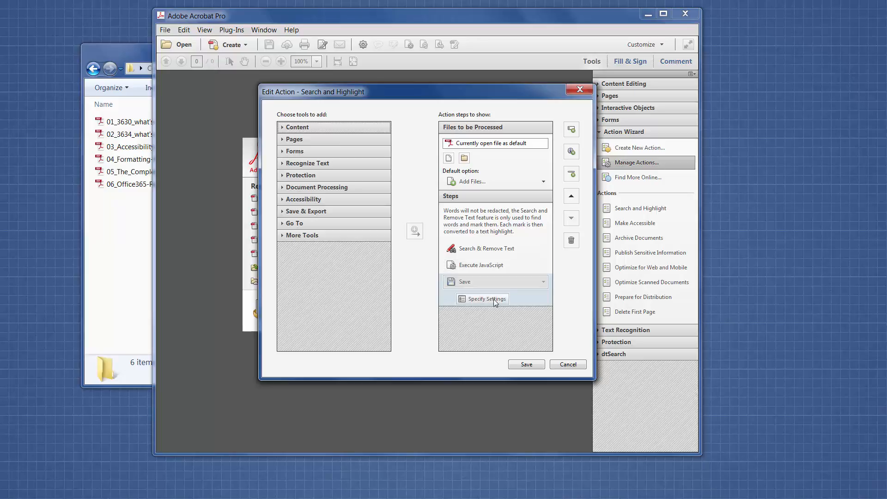
Review the Save step's output naming unchanged, save the action and close Manage Actions.
{"action": "left_click", "coordinate": [482, 299]}
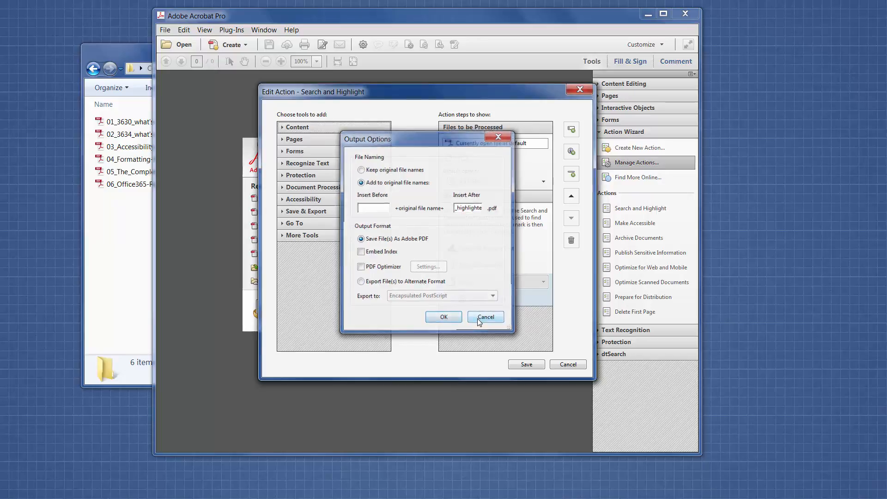
{"action": "left_click", "coordinate": [486, 316]}
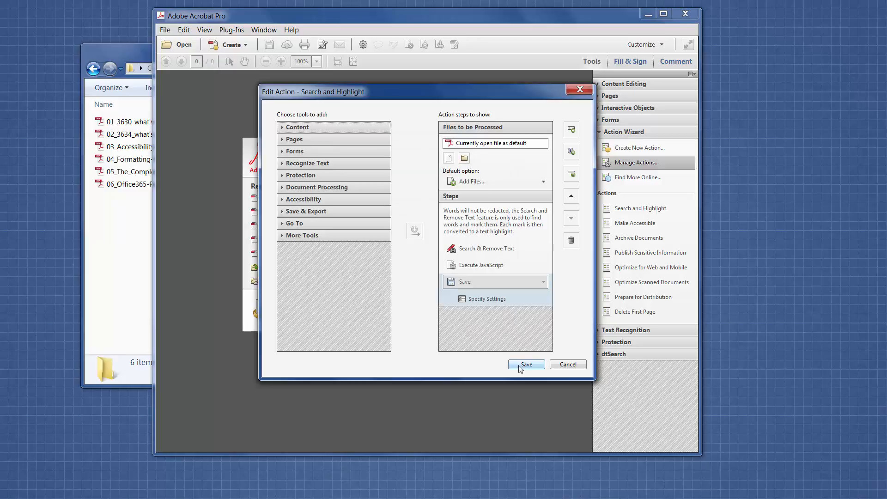
{"action": "left_click", "coordinate": [525, 364]}
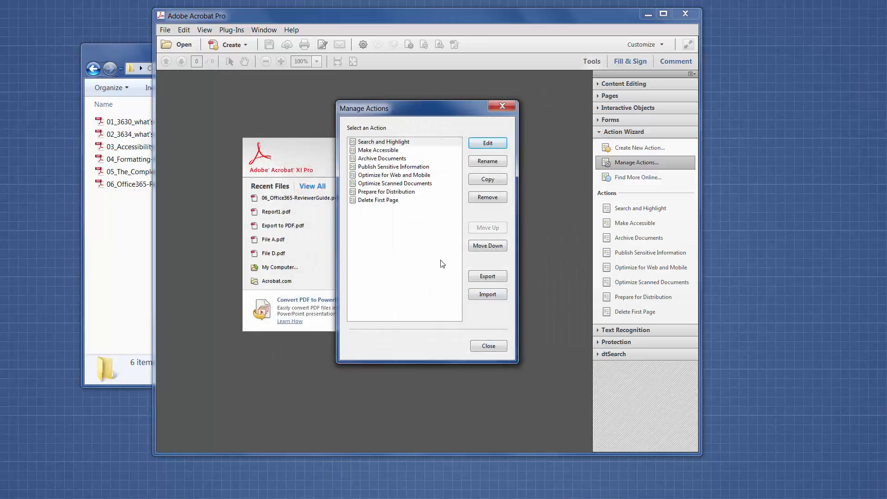
{"action": "left_click", "coordinate": [487, 346]}
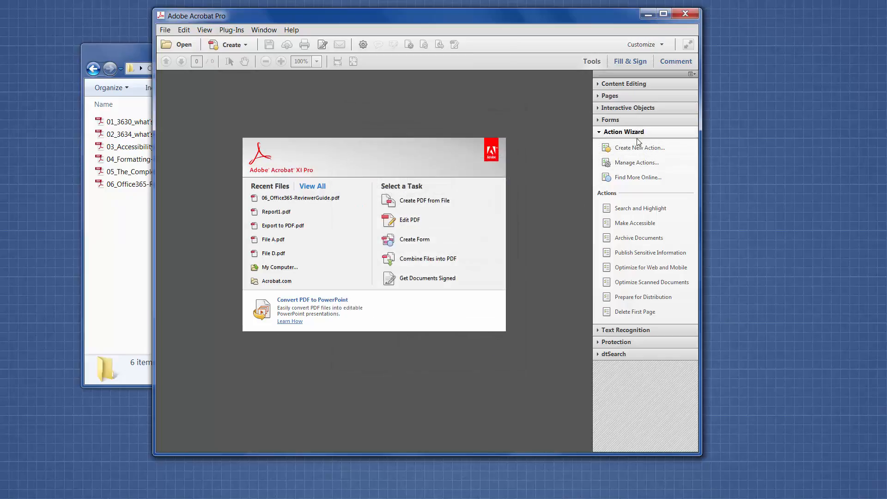
{"action": "mouse_move", "coordinate": [632, 285]}
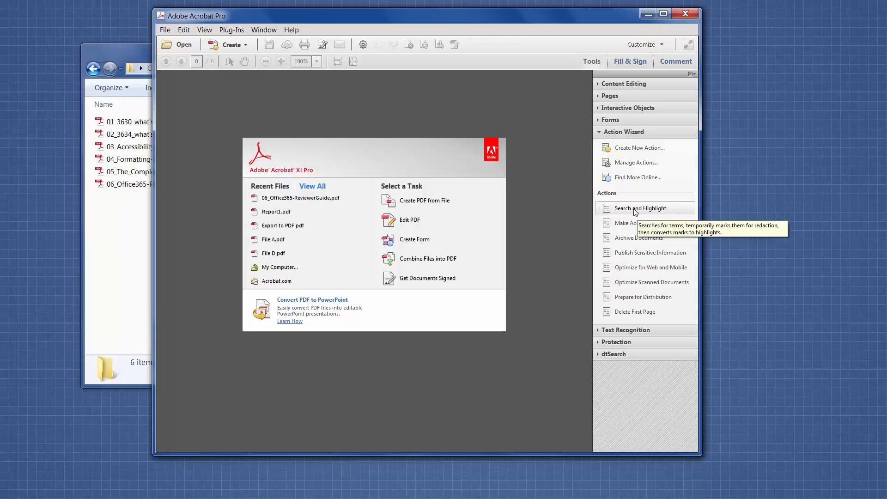
Start Search and Highlight and add the folder C:\Data\Fast-Tip-Friday\PDFs for processing.
{"action": "left_click", "coordinate": [640, 207]}
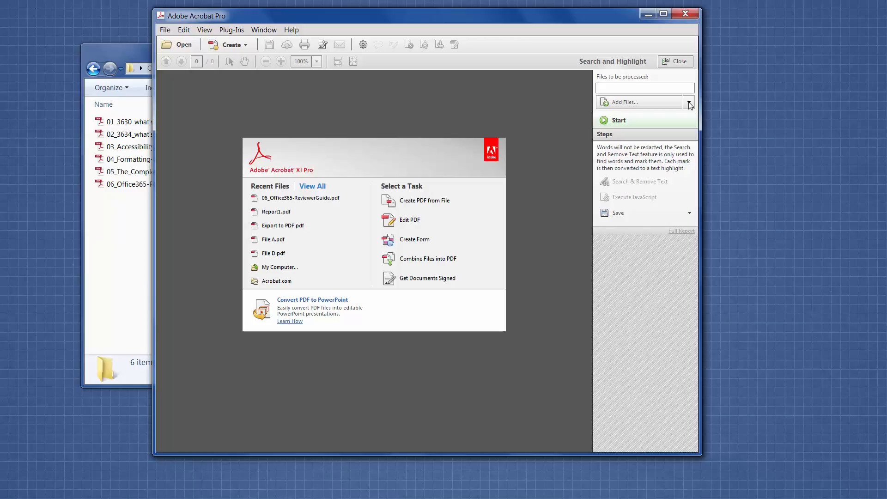
{"action": "left_click", "coordinate": [688, 102]}
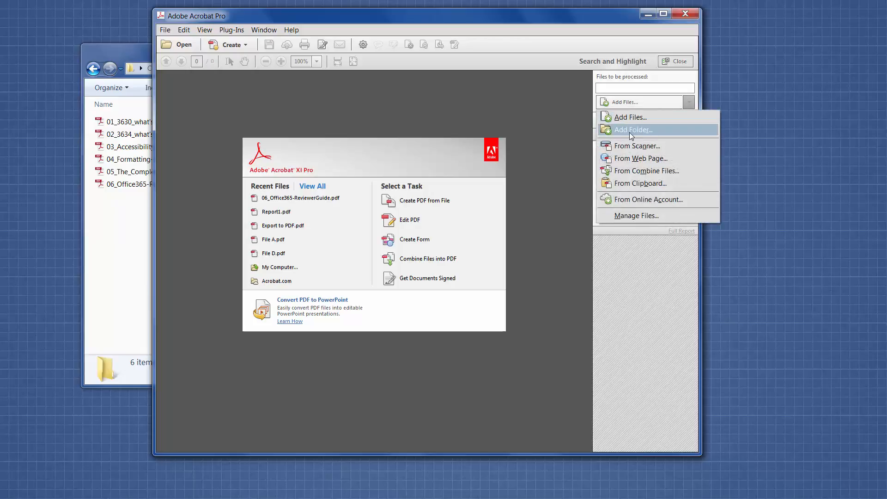
{"action": "left_click", "coordinate": [633, 129]}
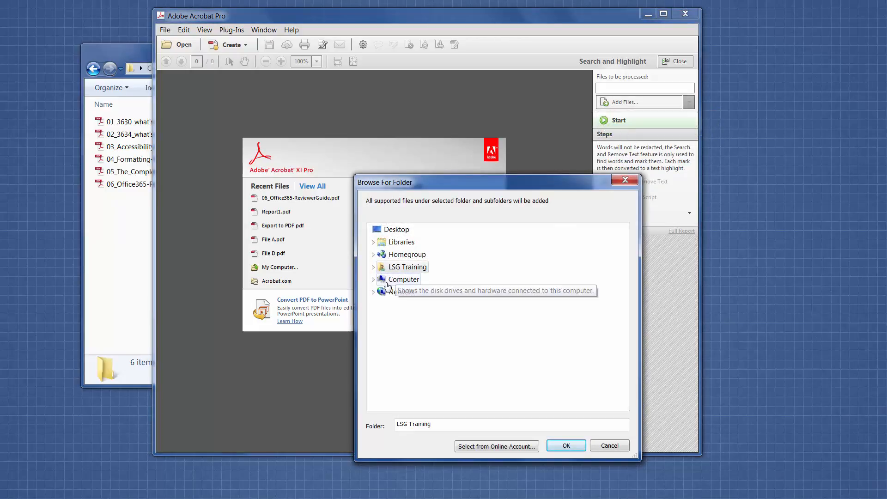
{"action": "left_click", "coordinate": [373, 279]}
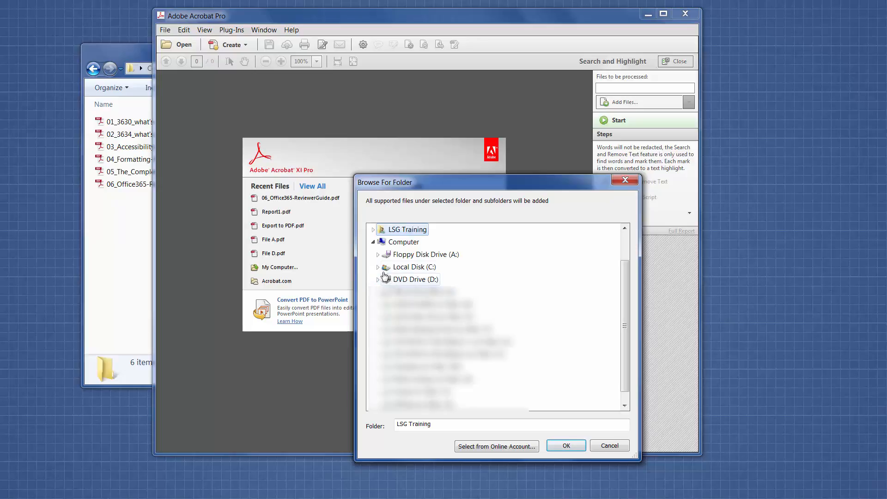
{"action": "left_click", "coordinate": [377, 266]}
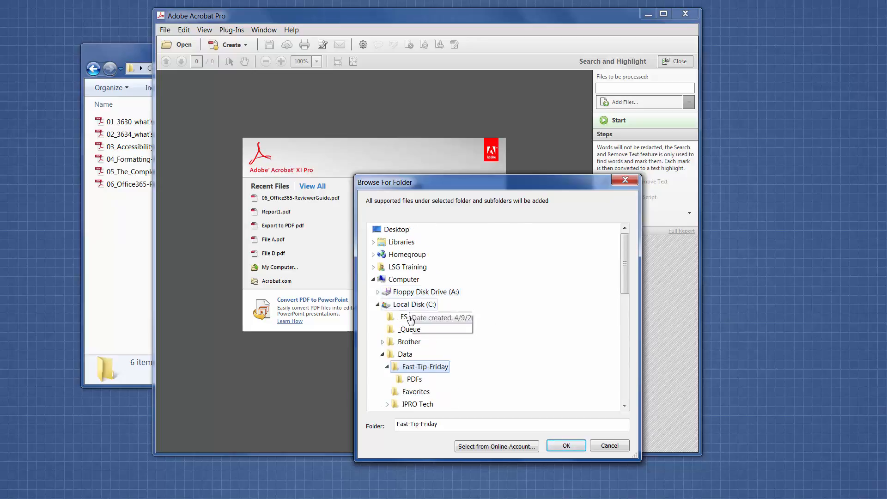
{"action": "left_click", "coordinate": [413, 378]}
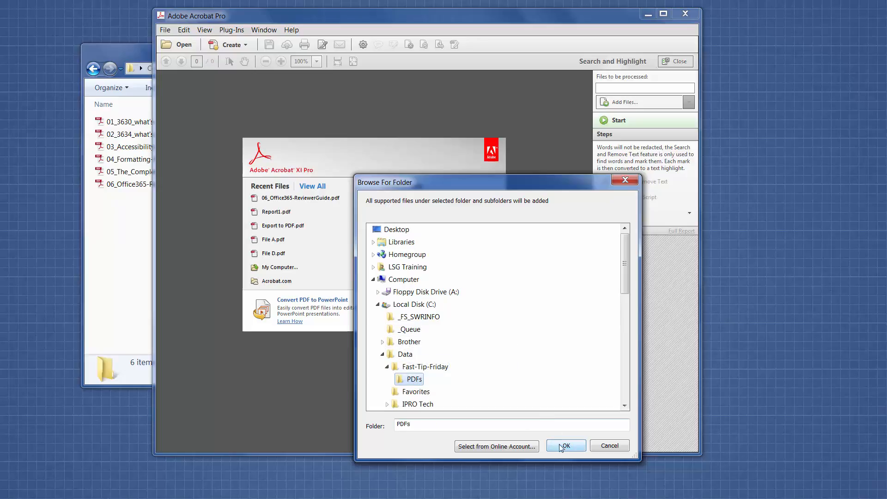
{"action": "left_click", "coordinate": [566, 445]}
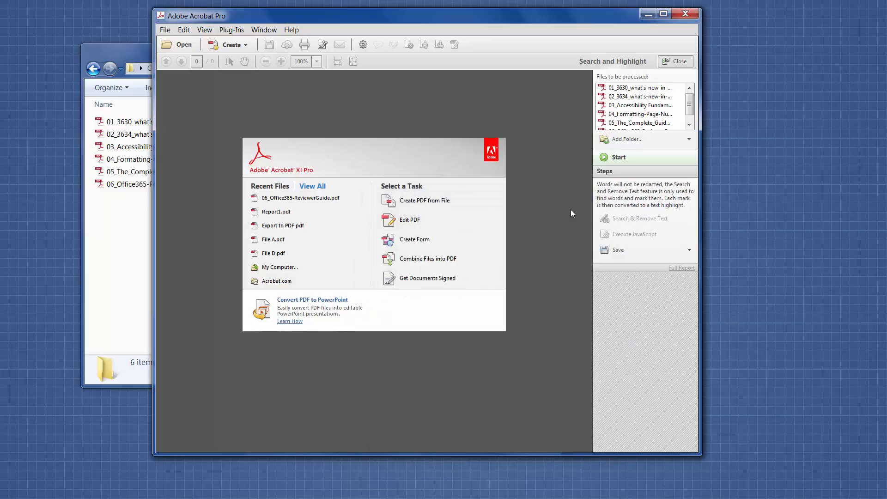
{"action": "mouse_move", "coordinate": [160, 226]}
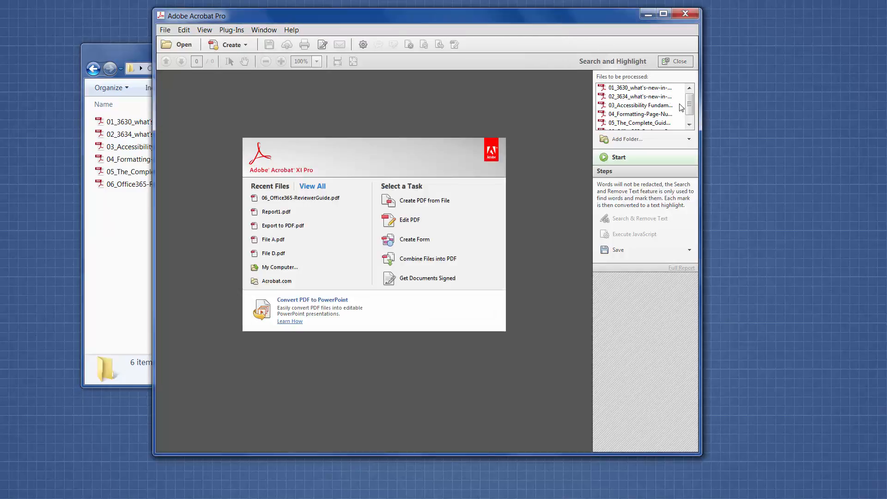
Run the Search and Highlight action on all six listed PDF files.
{"action": "scroll", "scroll_direction": "down", "scroll_amount": 3}
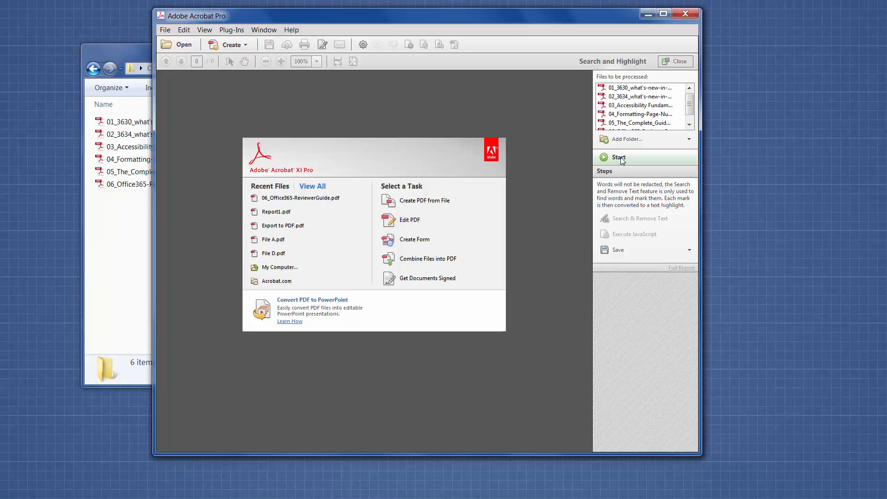
{"action": "left_click", "coordinate": [618, 157]}
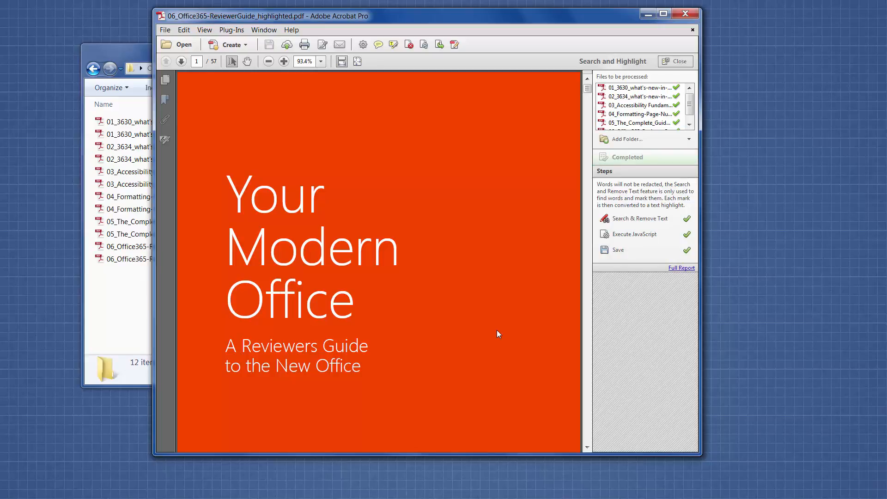
{"action": "mouse_move", "coordinate": [575, 200]}
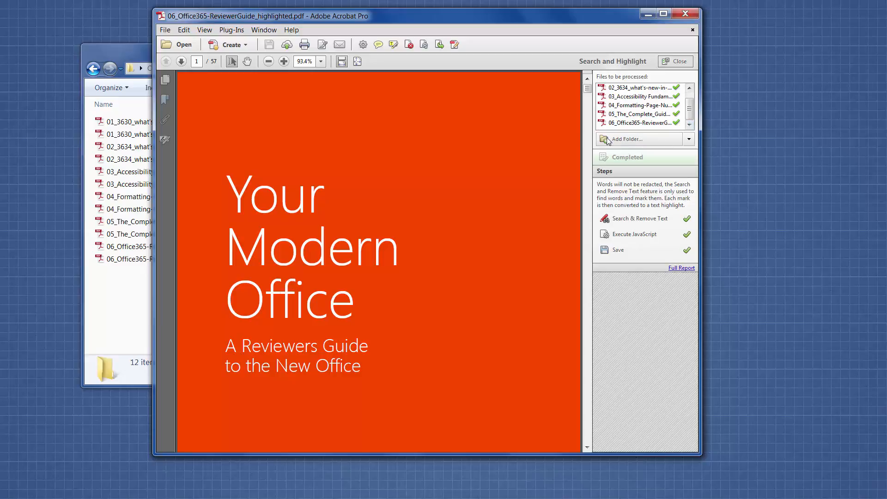
{"action": "mouse_move", "coordinate": [560, 79]}
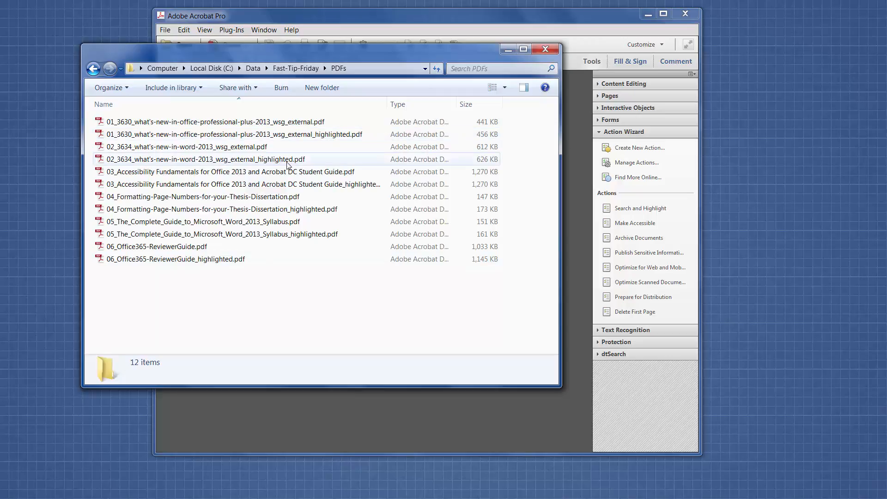
{"action": "mouse_move", "coordinate": [328, 197]}
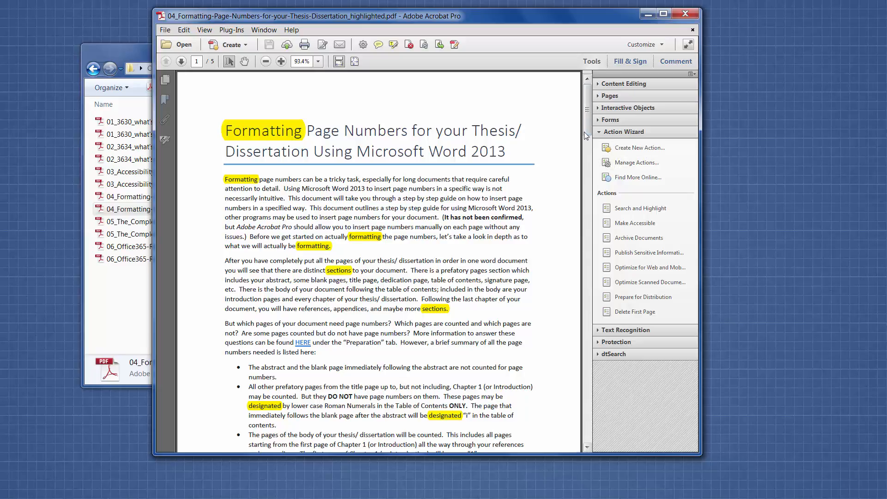
Scroll through the yellow-highlighted terms in the _highlighted Formatting PDF, then close it.
{"action": "scroll", "scroll_direction": "down", "scroll_amount": 3}
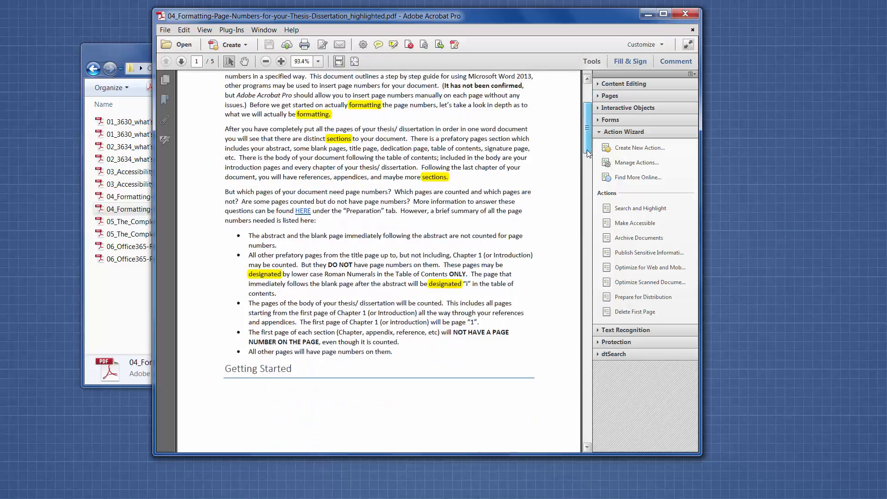
{"action": "scroll", "scroll_direction": "down", "scroll_amount": 3}
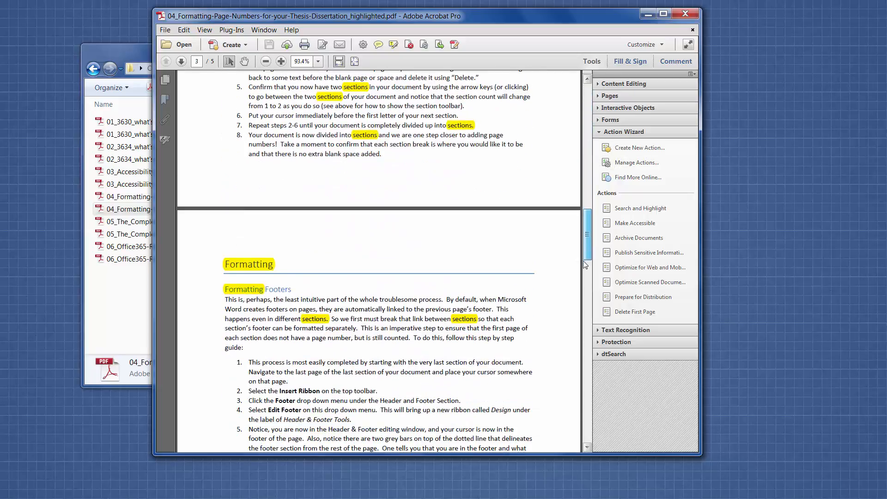
{"action": "scroll", "scroll_direction": "down", "scroll_amount": 3}
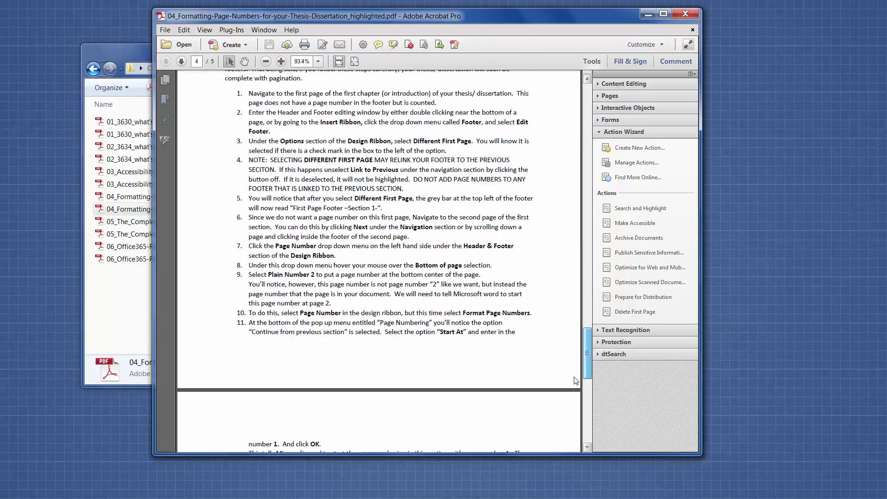
{"action": "scroll", "scroll_direction": "down", "scroll_amount": 3}
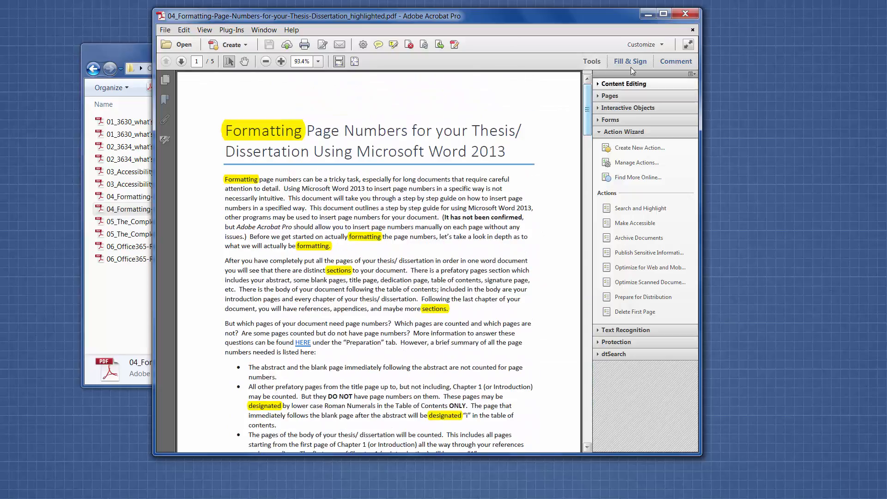
{"action": "left_click", "coordinate": [689, 29]}
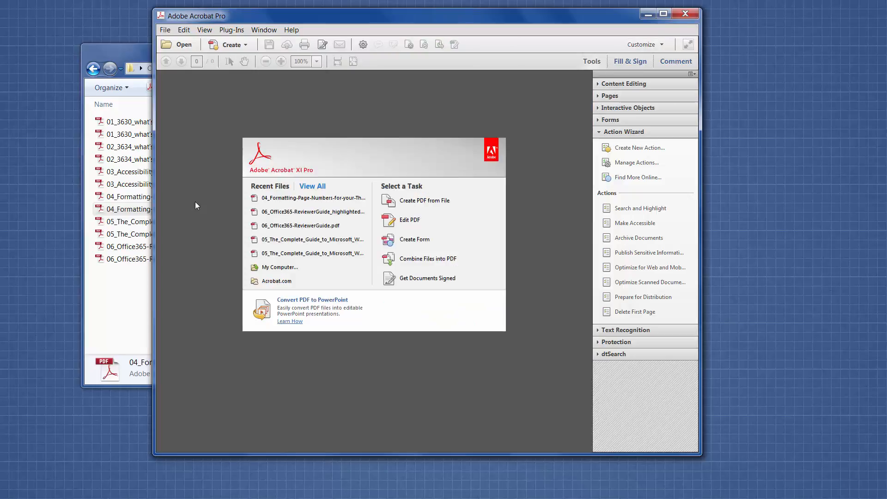